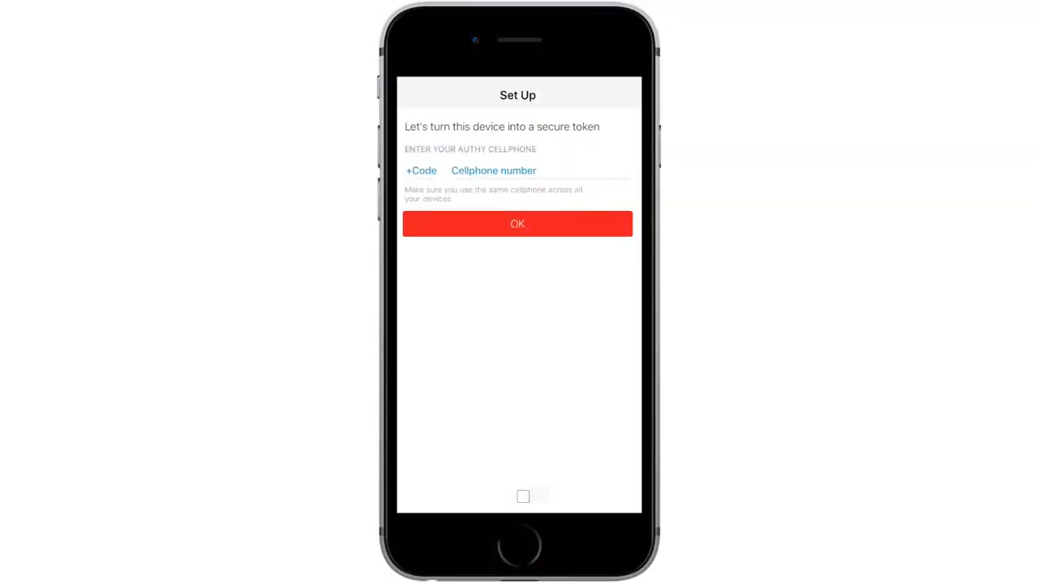
- Submit the cellphone number, choose SMS verification and enter the received registration code
{"action": "left_click", "coordinate": [517, 224]}
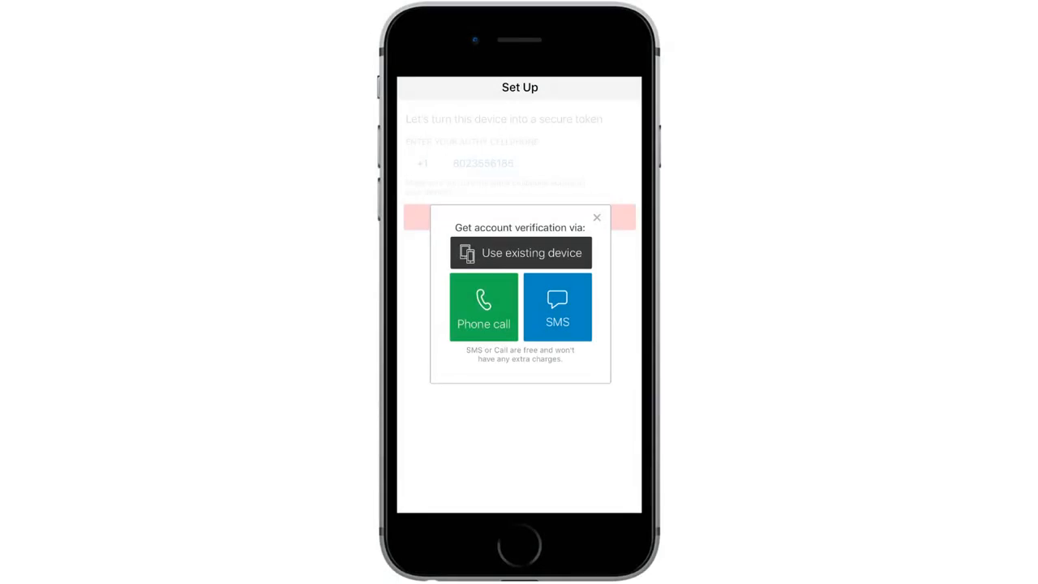
{"action": "left_click", "coordinate": [558, 305]}
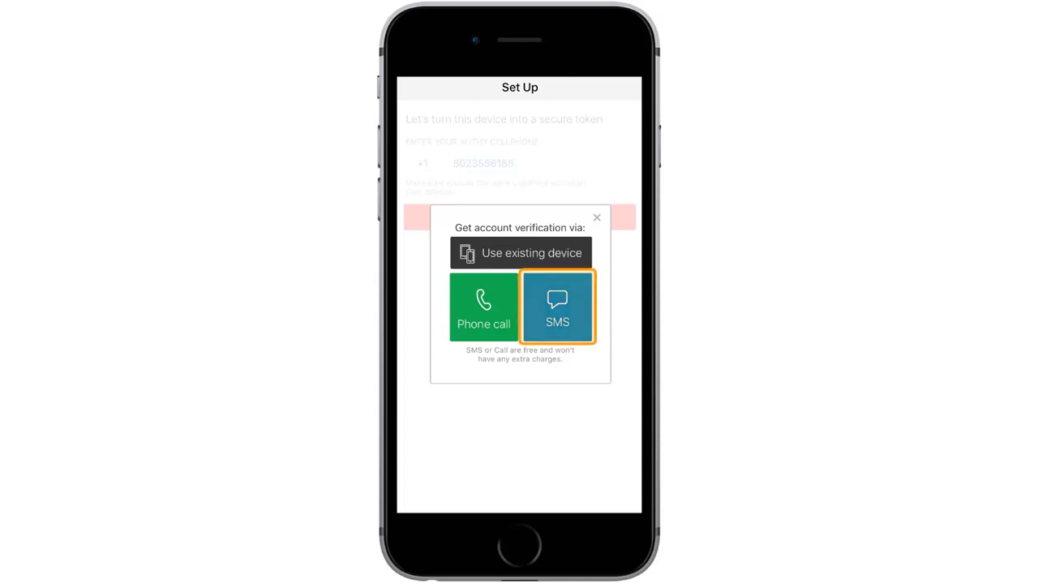
{"action": "left_click", "coordinate": [558, 306]}
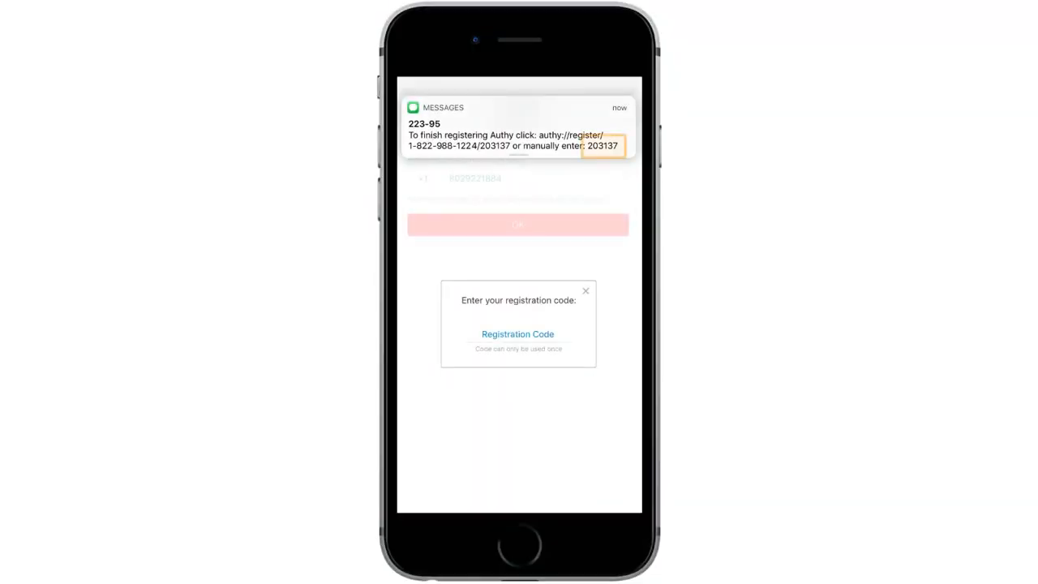
{"action": "left_click", "coordinate": [517, 334]}
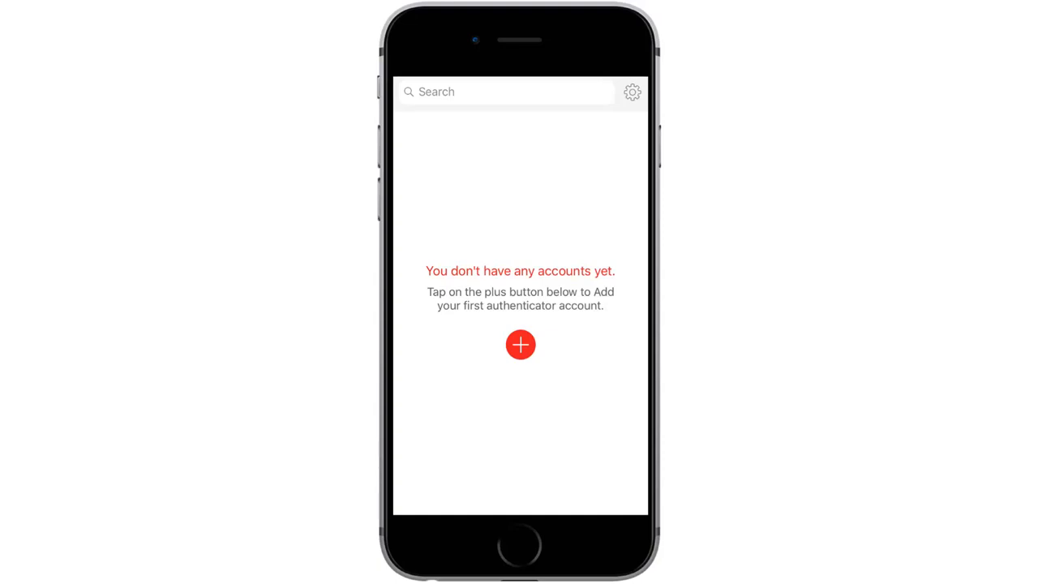
- Turn on Authenticator Backups in the Accounts settings and start adding a new account
{"action": "left_click", "coordinate": [633, 91]}
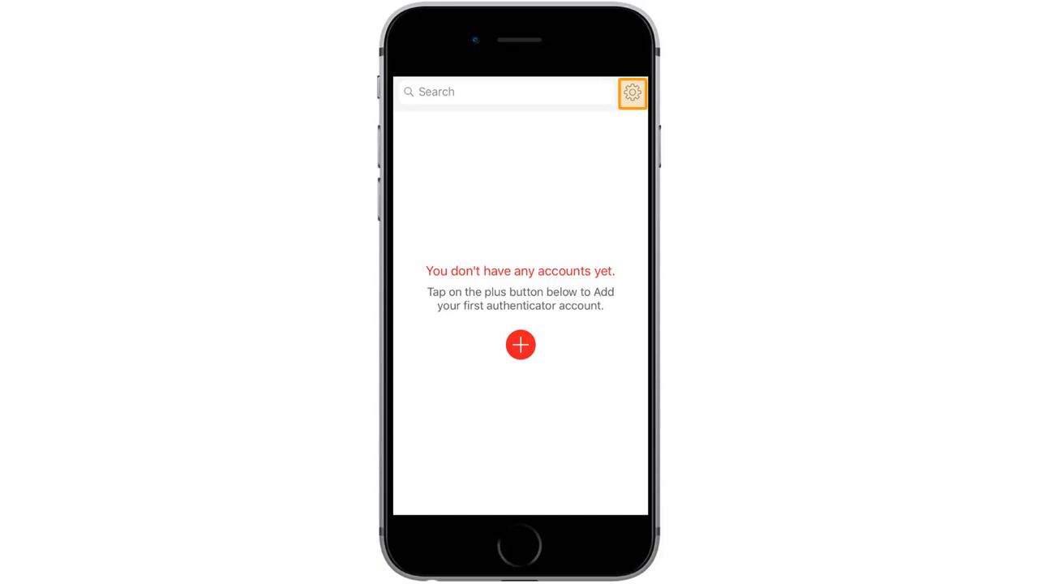
{"action": "left_click", "coordinate": [633, 93]}
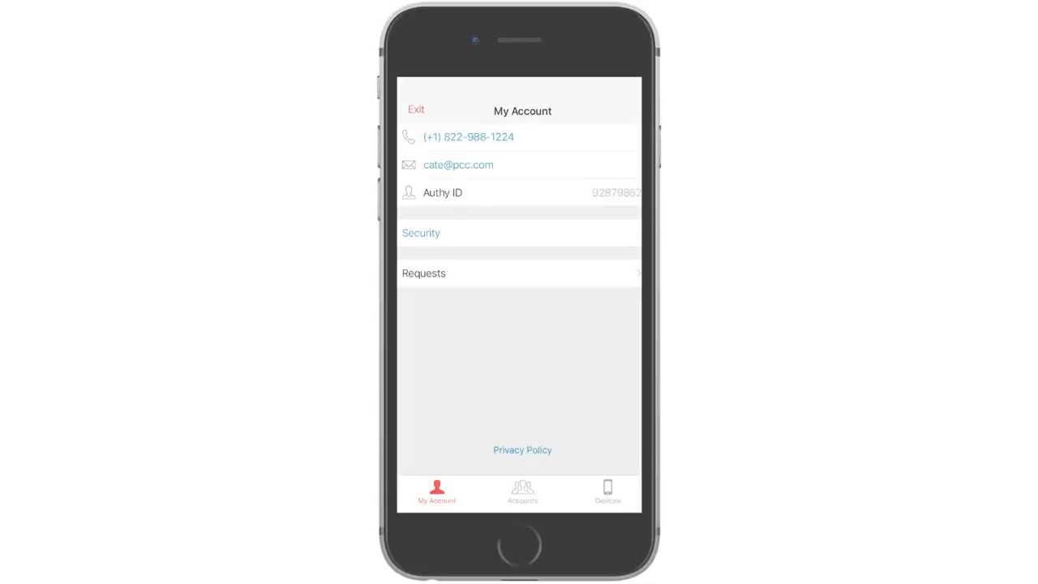
{"action": "left_click", "coordinate": [522, 490]}
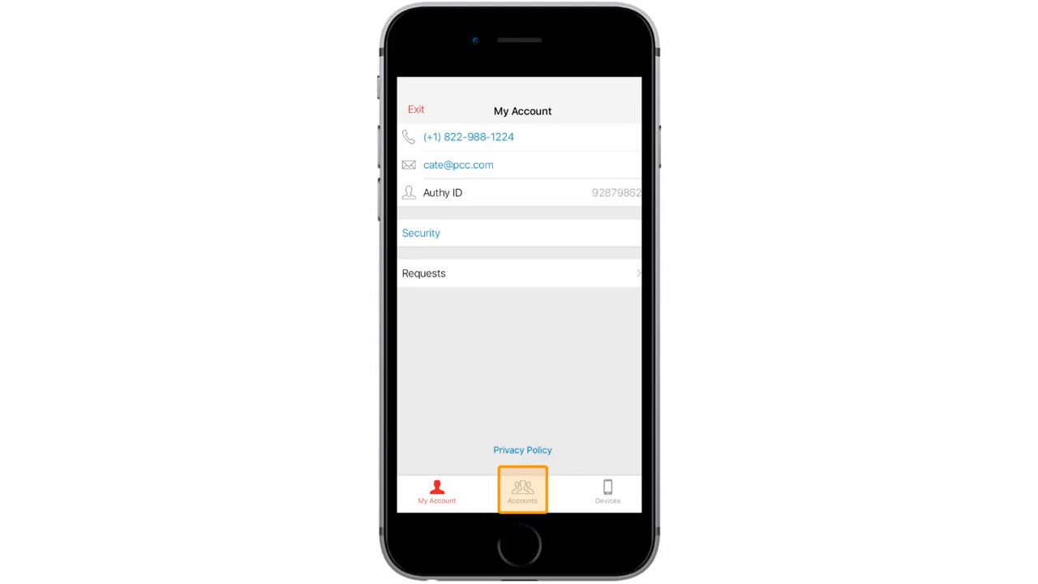
{"action": "left_click", "coordinate": [522, 490]}
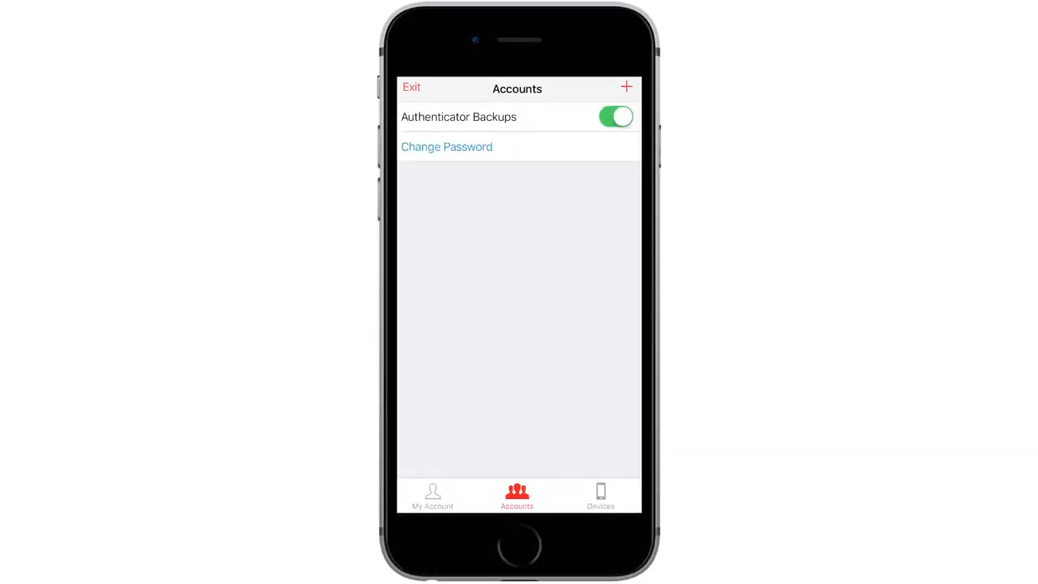
{"action": "left_click", "coordinate": [616, 117]}
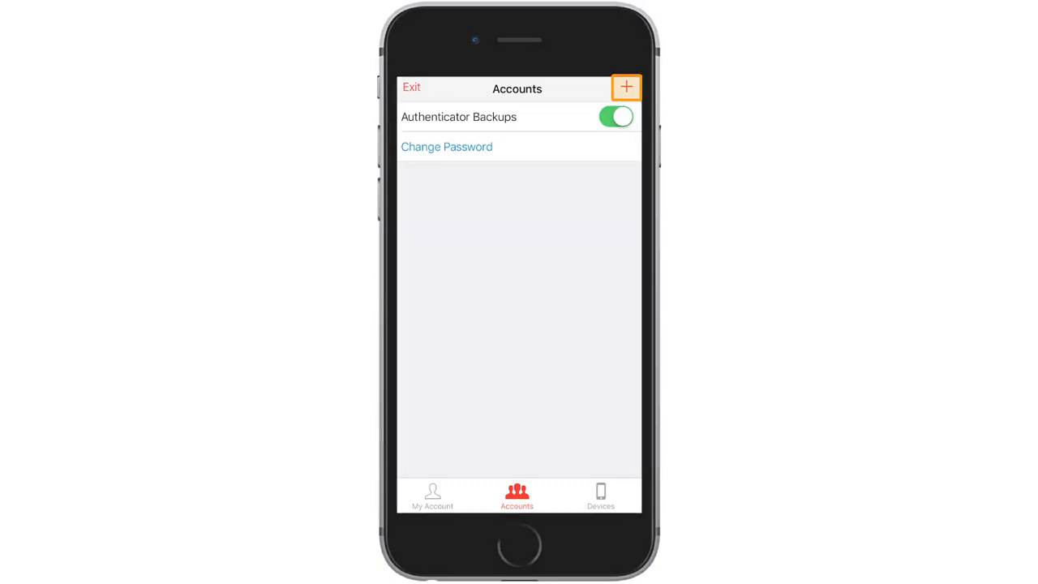
{"action": "left_click", "coordinate": [626, 88]}
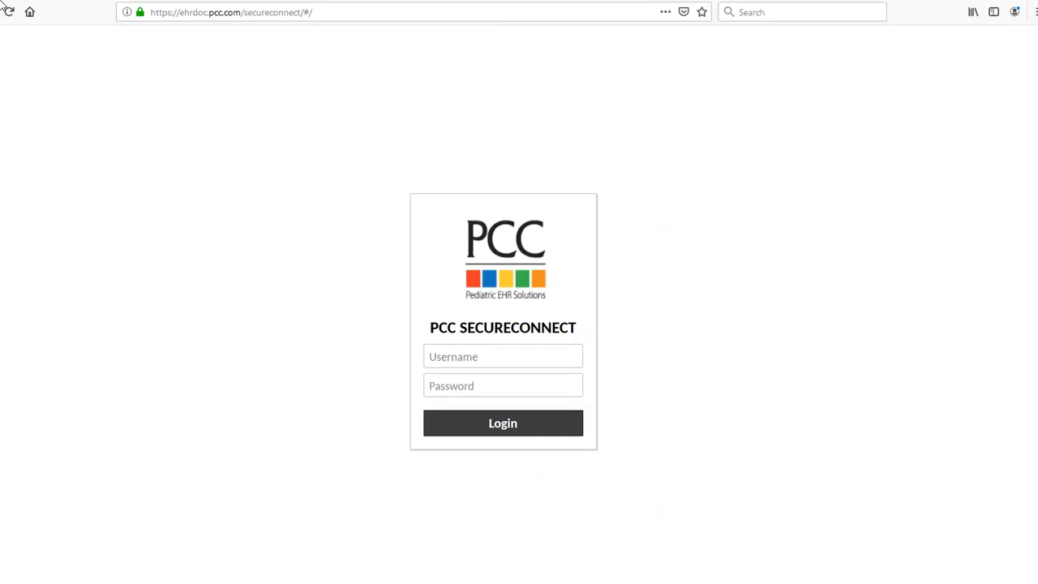
- Log into SecureConnect with username 'ma' and password to reach the QR-code enrollment page
{"action": "left_click", "coordinate": [231, 11]}
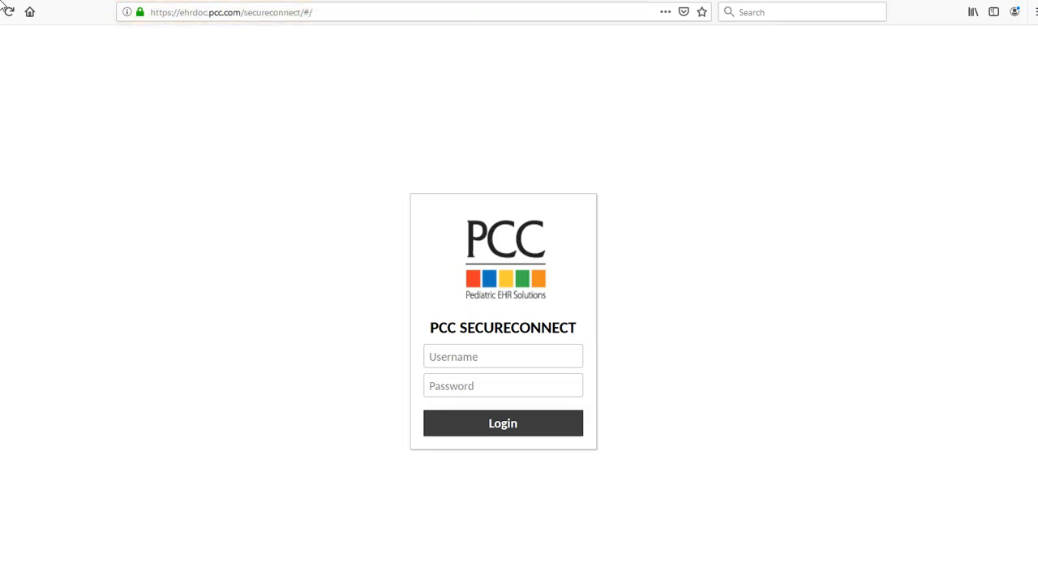
{"action": "type", "text": "mark"}
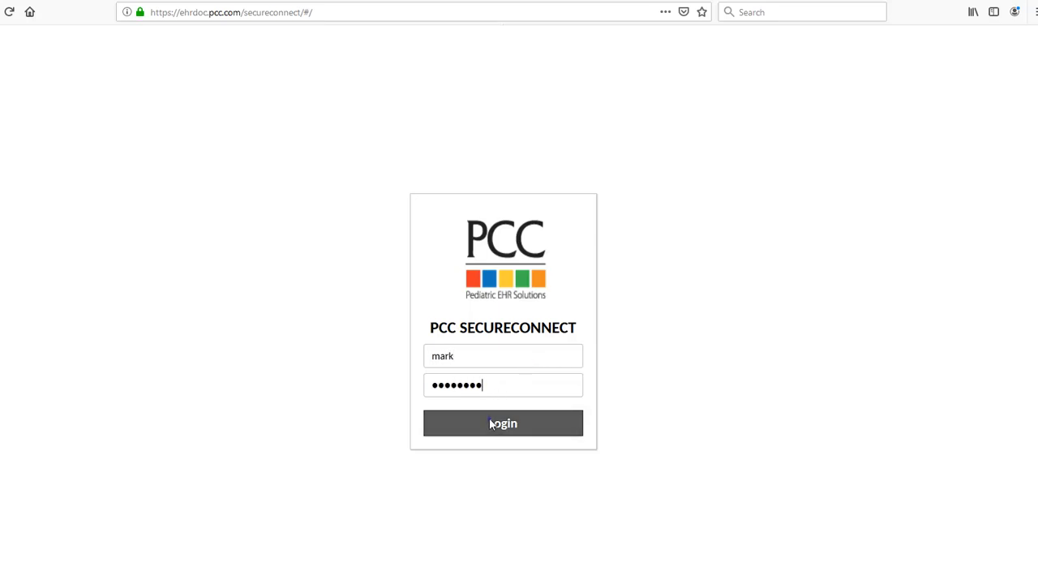
{"action": "left_click", "coordinate": [503, 422]}
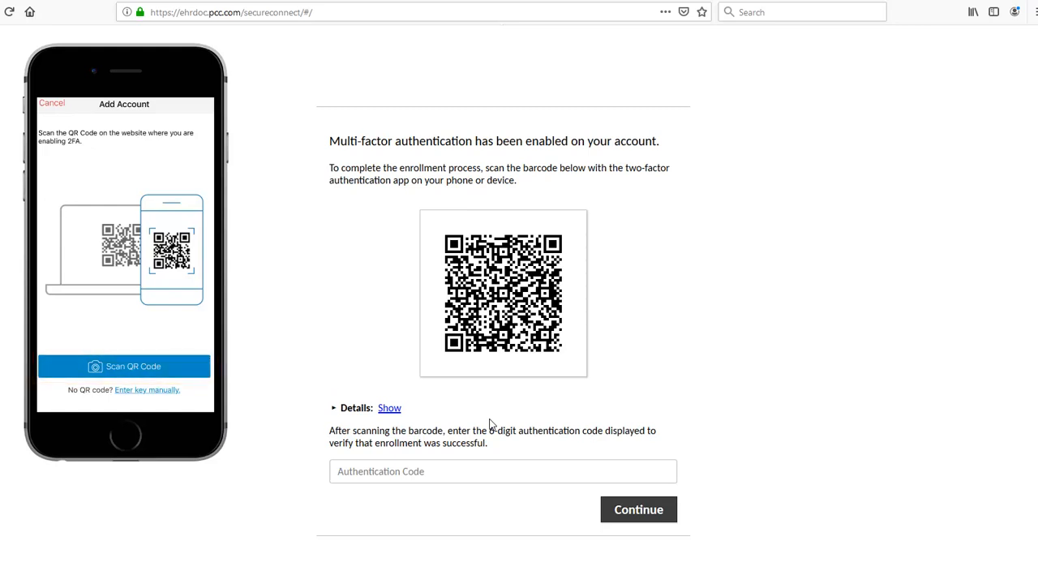
{"action": "left_click", "coordinate": [123, 367]}
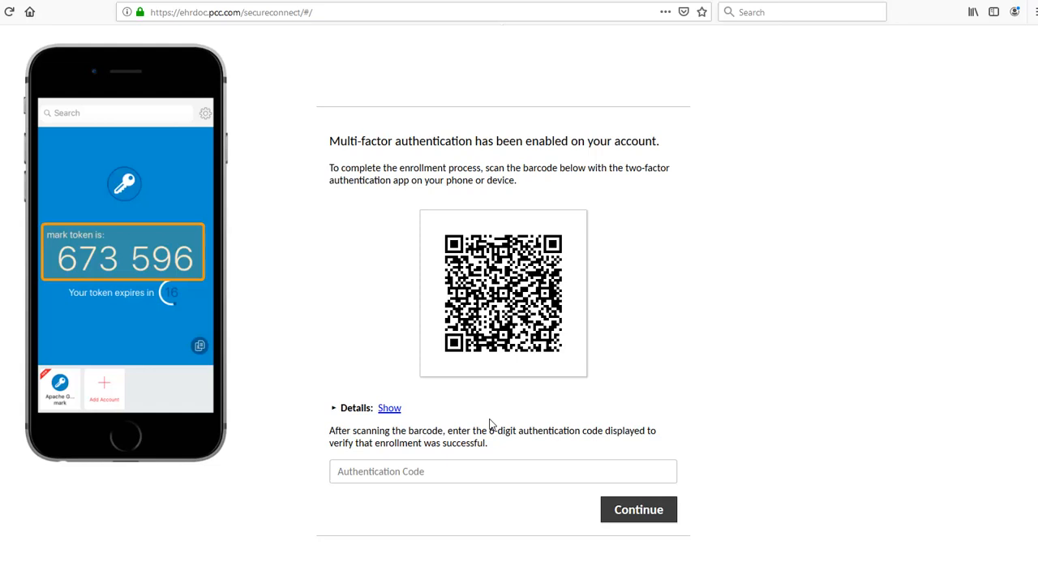
{"action": "left_click", "coordinate": [503, 471]}
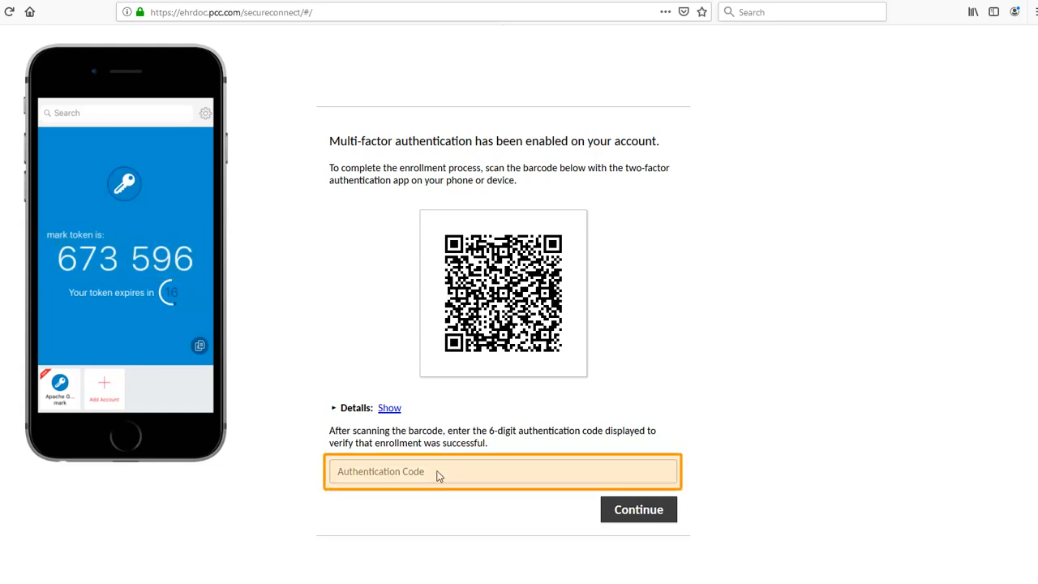
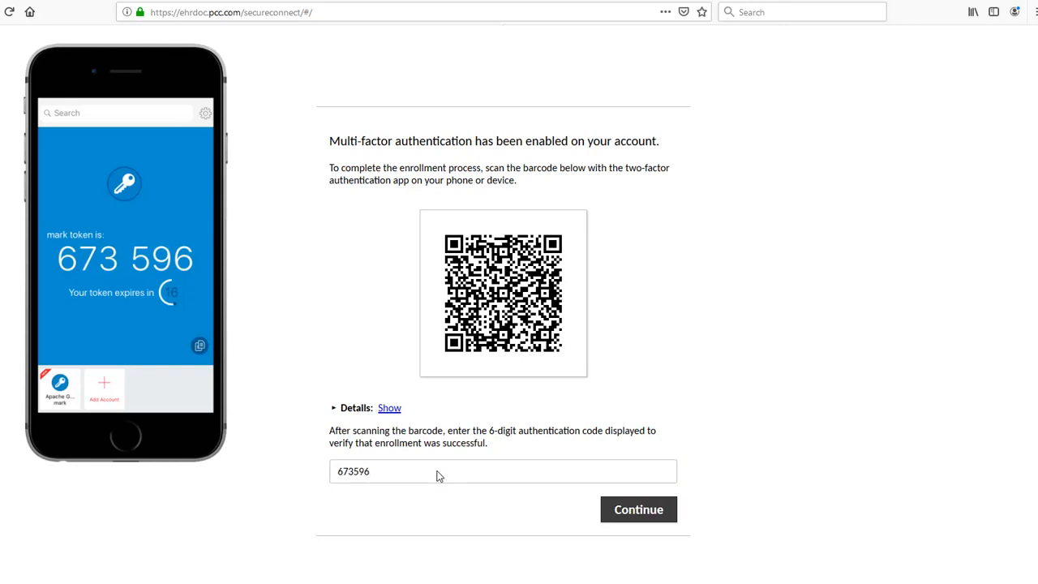
{"action": "left_click", "coordinate": [639, 510]}
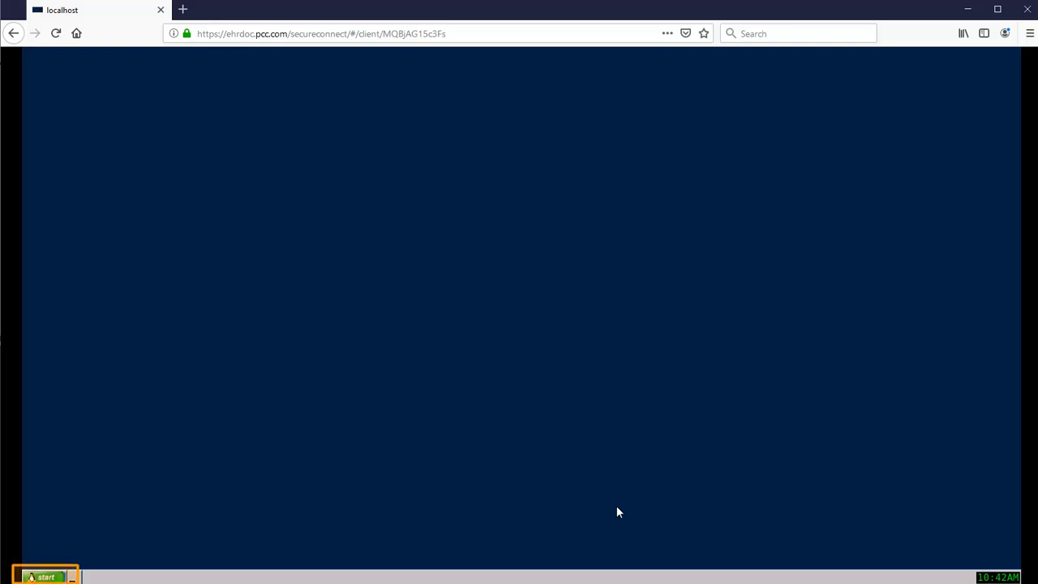
- Launch PCC EHR from the remote desktop's Start menu and sign in to the schedule
{"action": "left_click", "coordinate": [46, 577]}
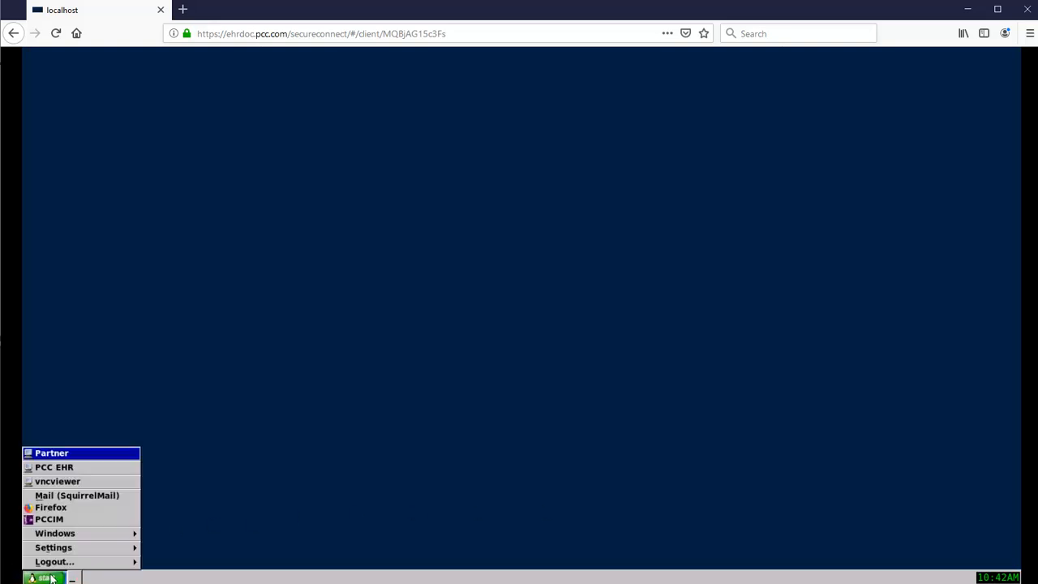
{"action": "left_click", "coordinate": [56, 467]}
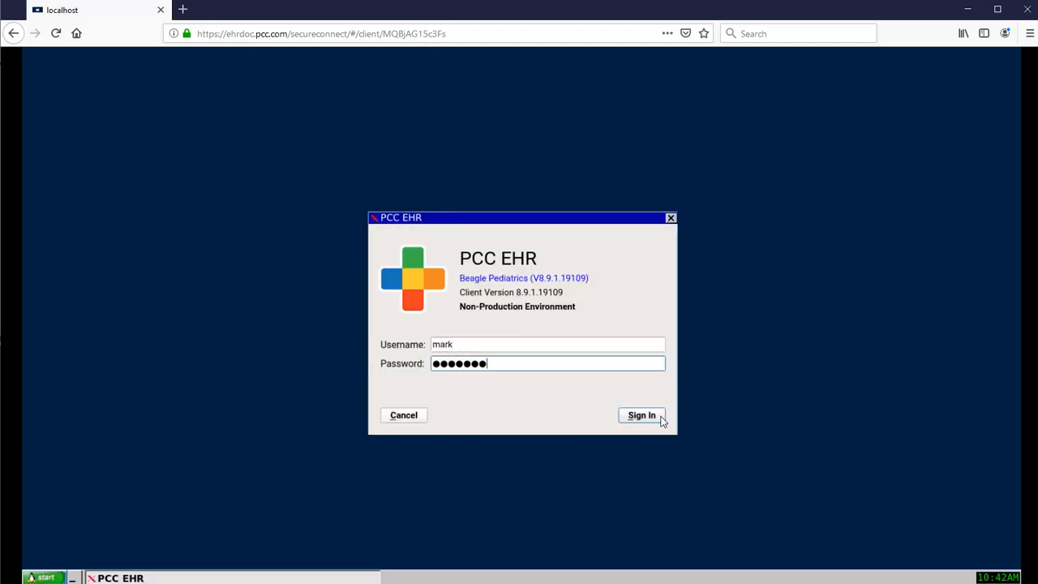
{"action": "left_click", "coordinate": [640, 415]}
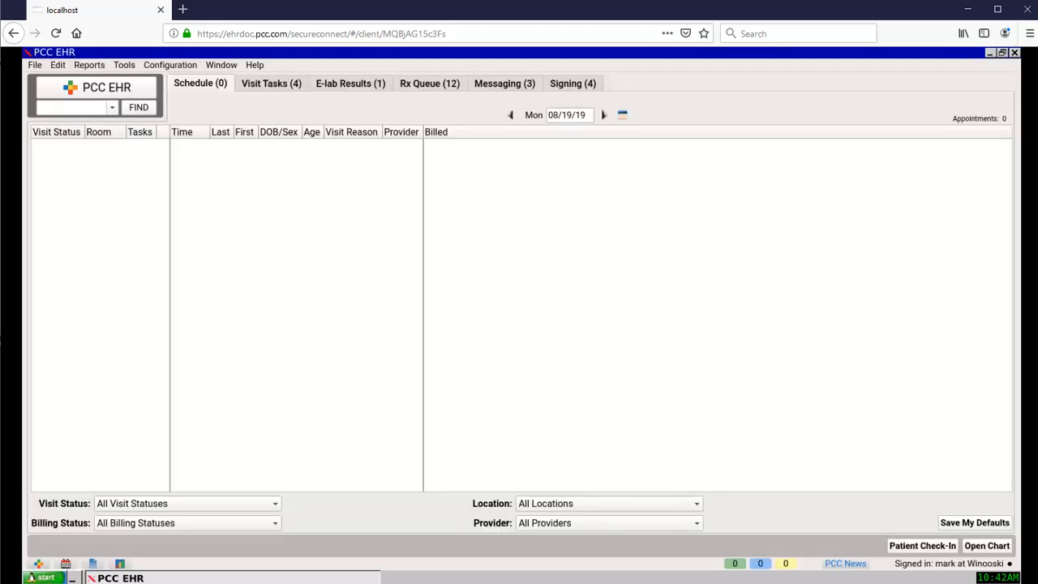